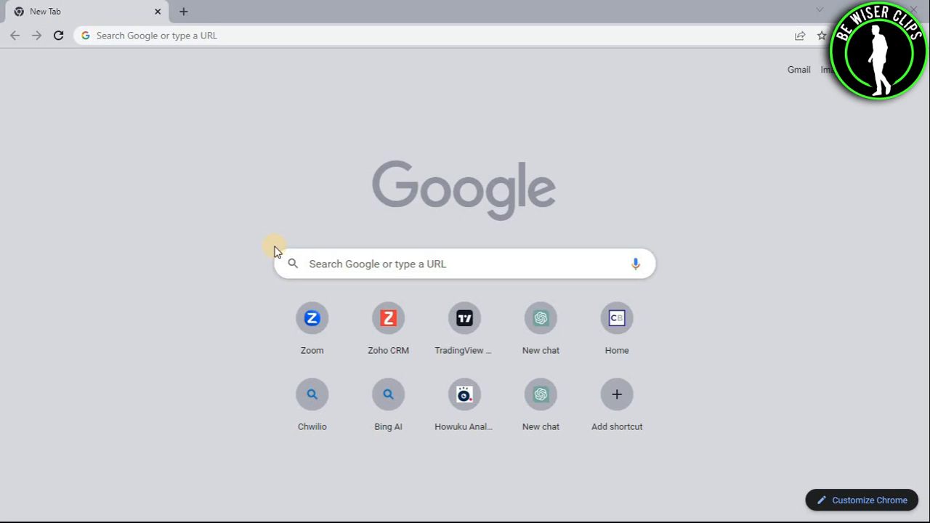
{"action": "mouse_move", "coordinate": [285, 224]}
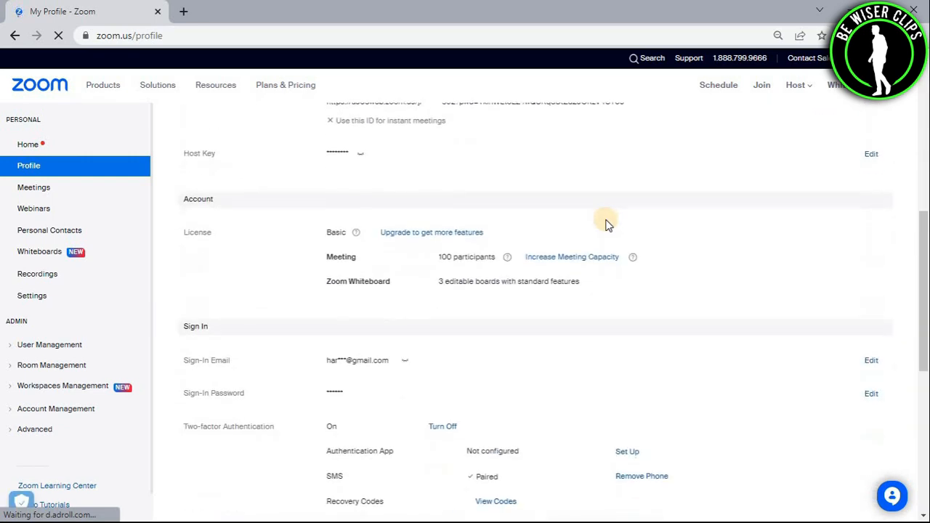
- Bring up the Sign-In Email change form from the profile's Sign In section
{"action": "scroll", "scroll_direction": "down", "scroll_amount": 3}
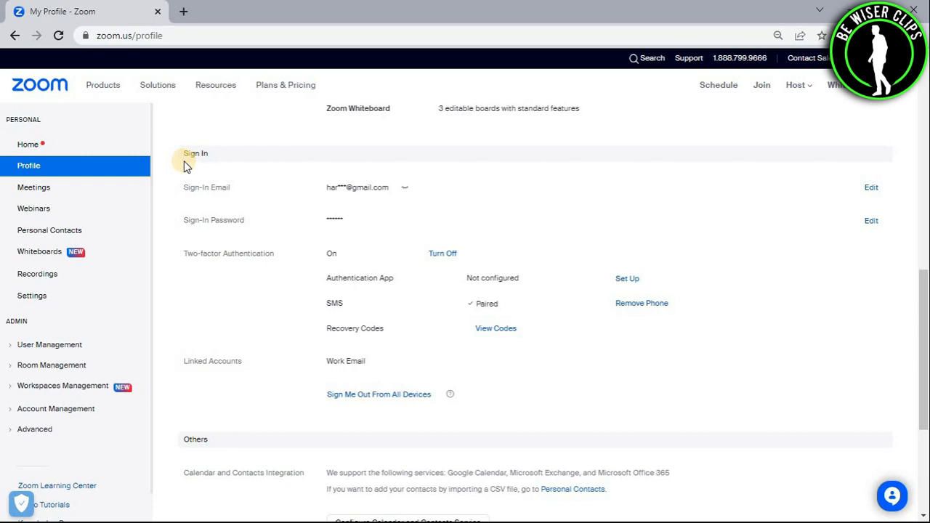
{"action": "mouse_move", "coordinate": [675, 186]}
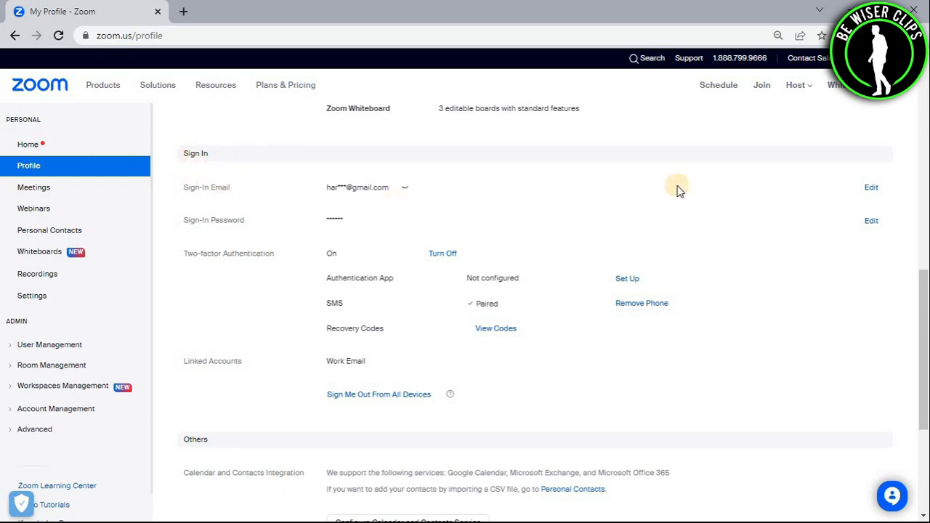
{"action": "left_click", "coordinate": [870, 186]}
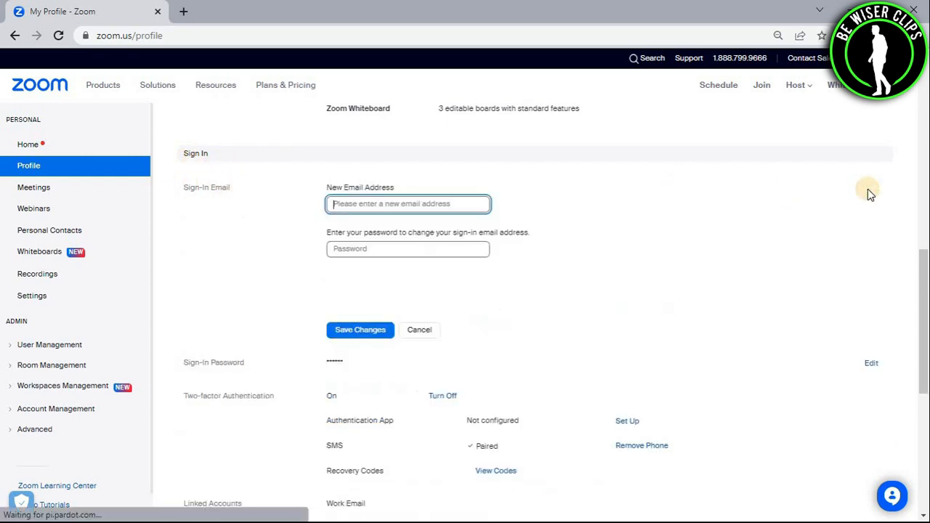
- Visit the New Email Address and Password fields, then tick 'I'm not a robot'
{"action": "left_click", "coordinate": [407, 203]}
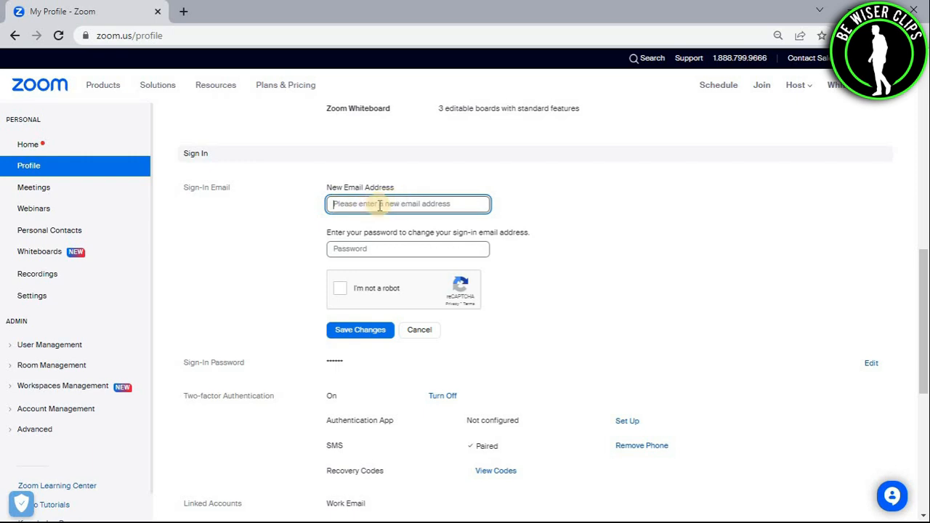
{"action": "left_click", "coordinate": [407, 249]}
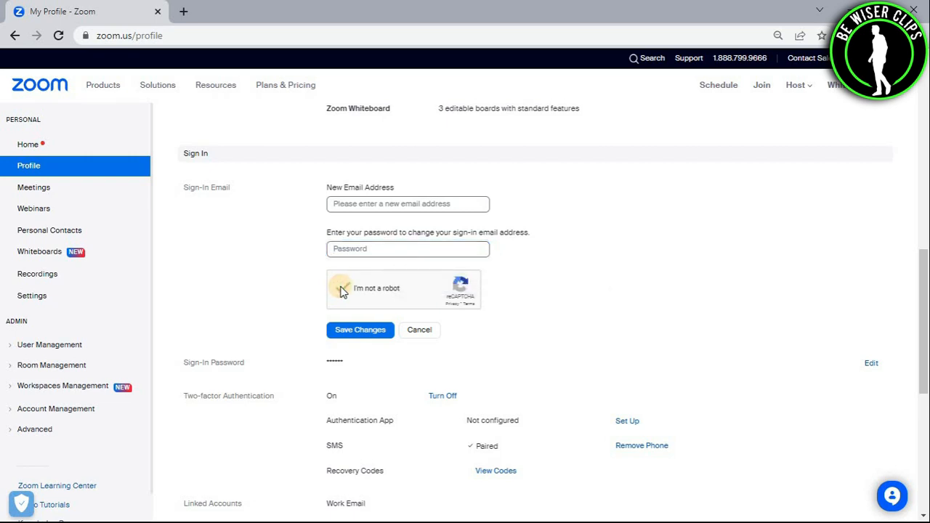
{"action": "left_click", "coordinate": [341, 287]}
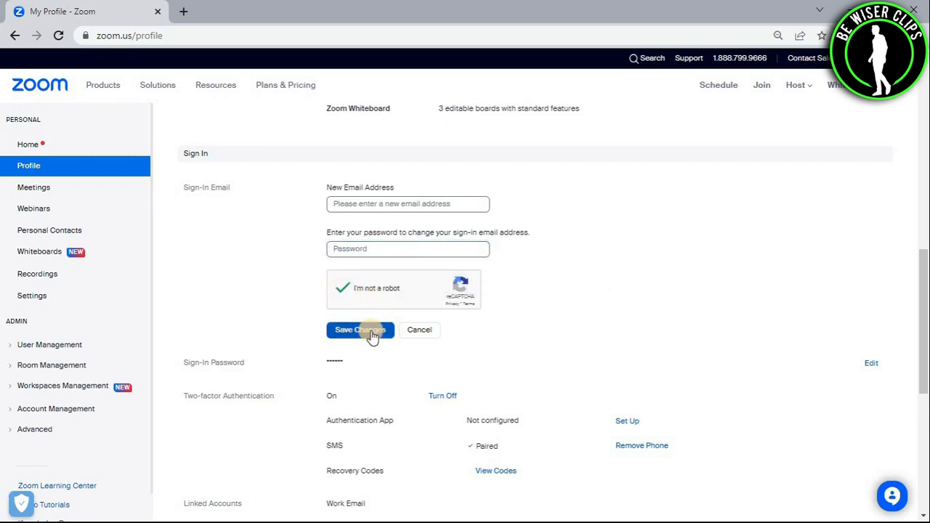